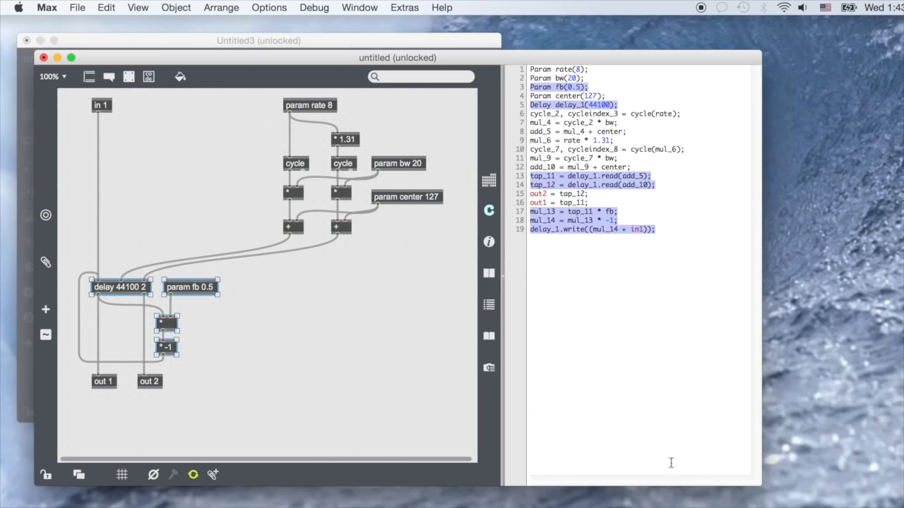
Go from the Gen wiki's Gen Code Export page to the gen-plugin-export repo README
{"action": "left_click", "coordinate": [309, 105]}
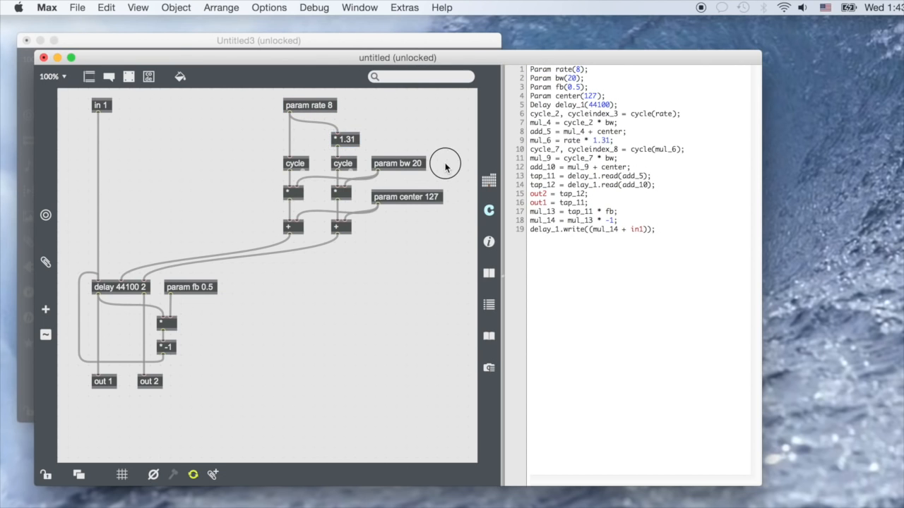
{"action": "left_click", "coordinate": [406, 196]}
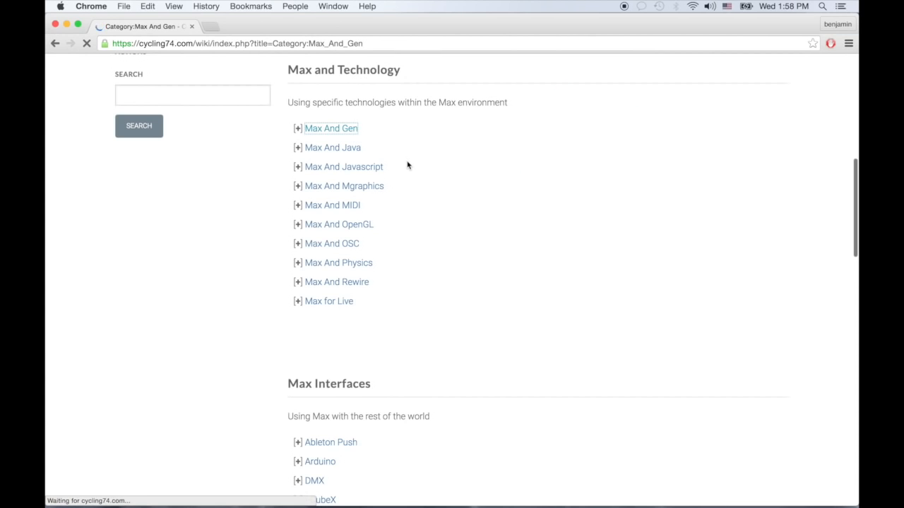
{"action": "left_click", "coordinate": [330, 128]}
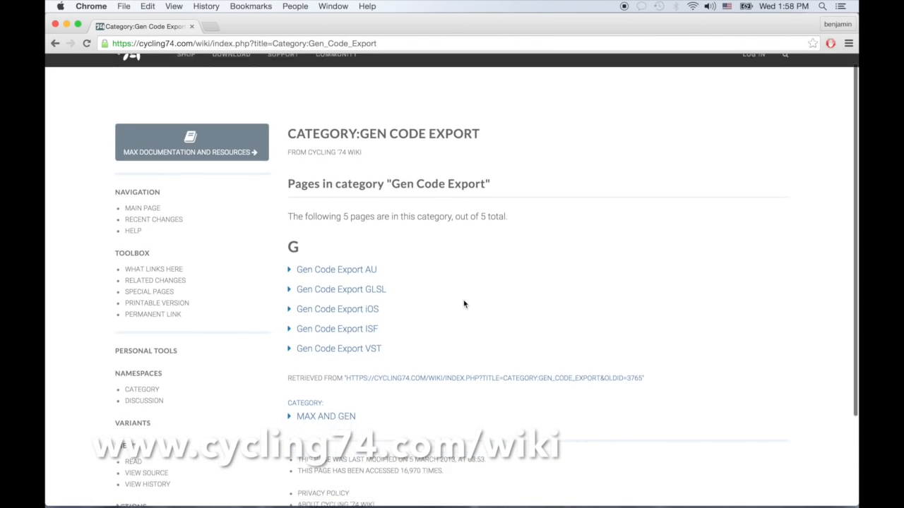
{"action": "scroll", "scroll_direction": "down", "scroll_amount": 3}
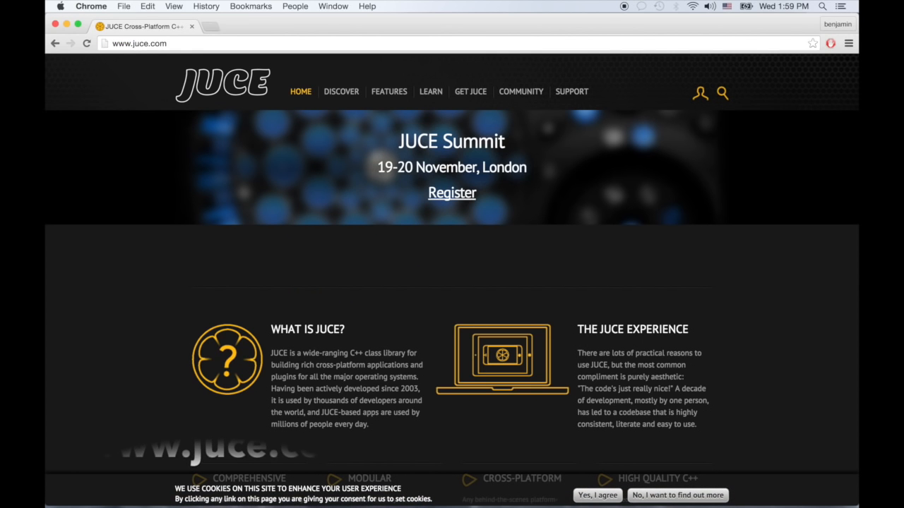
{"action": "scroll", "scroll_direction": "down", "scroll_amount": 3}
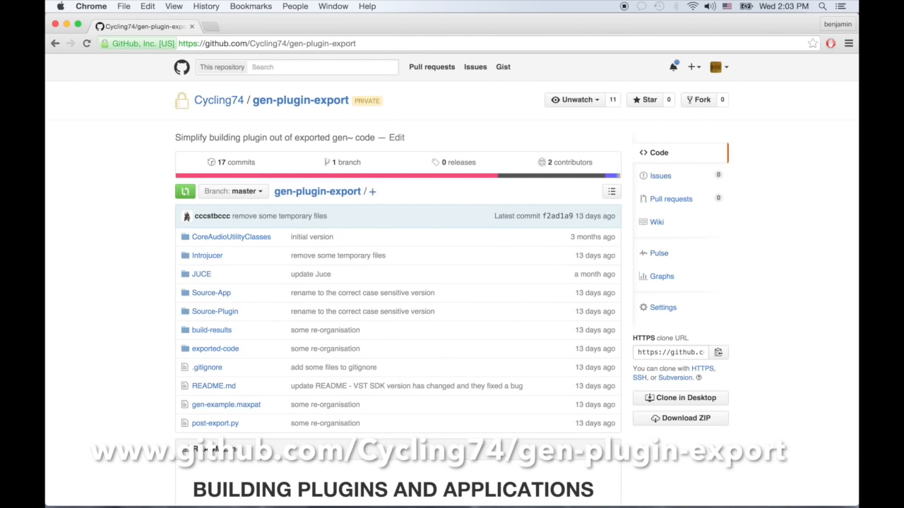
{"action": "scroll", "scroll_direction": "down", "scroll_amount": 3}
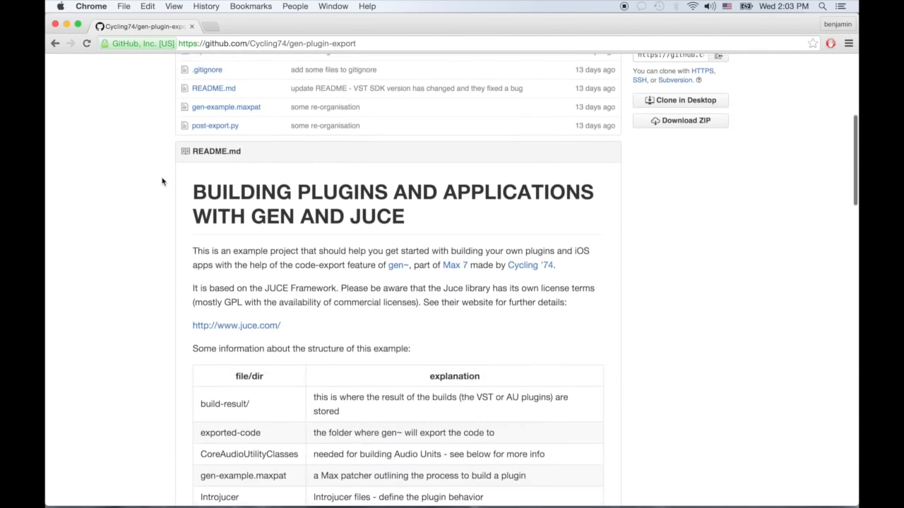
{"action": "scroll", "scroll_direction": "down", "scroll_amount": 3}
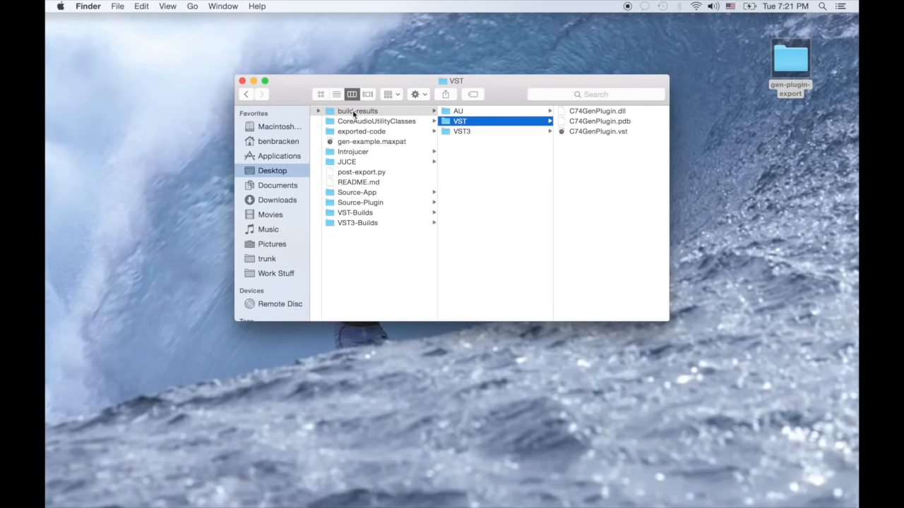
Open build-results in Finder to reveal the C74GenPlugin VST files
{"action": "left_click", "coordinate": [352, 151]}
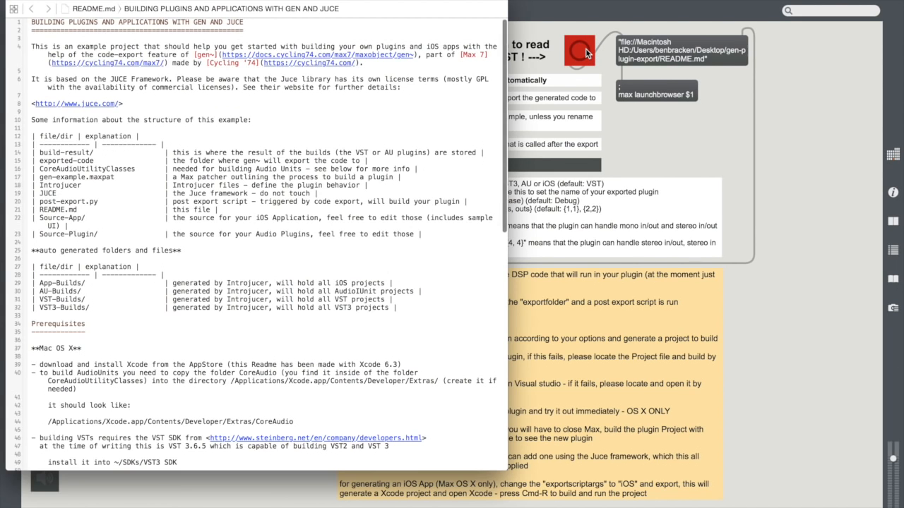
Scroll the gen-plugin-export README down to its Prerequisites section
{"action": "scroll", "scroll_direction": "down", "scroll_amount": 3}
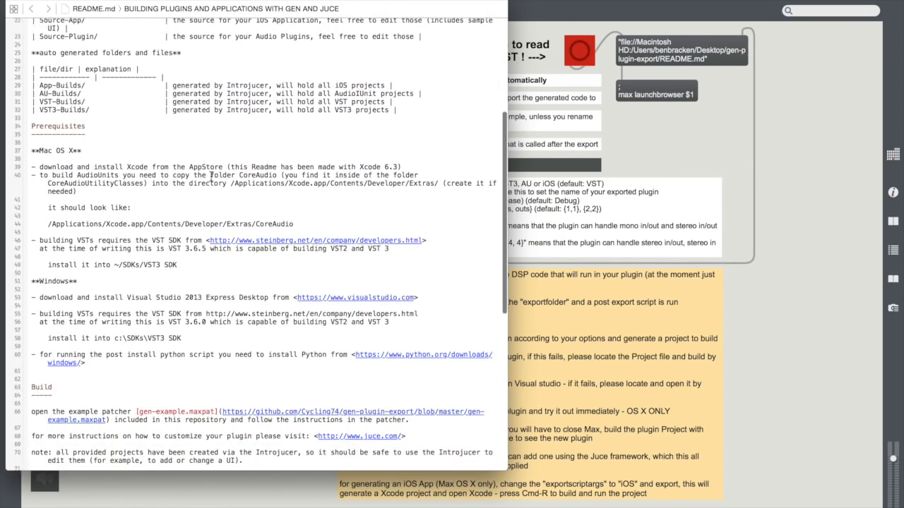
{"action": "scroll", "scroll_direction": "down", "scroll_amount": 3}
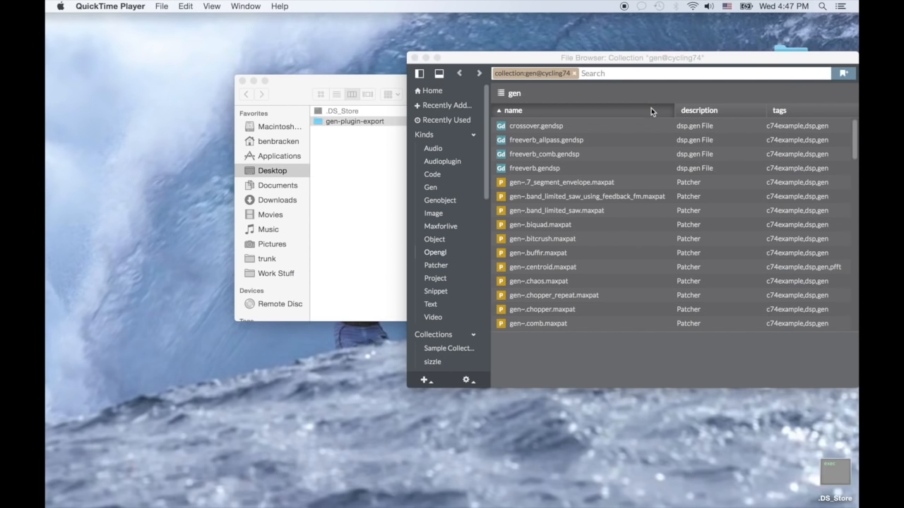
Open gen-example.maxpat and confirm BUILD SUCCEEDED in the Max Console
{"action": "scroll", "scroll_direction": "down", "scroll_amount": 3}
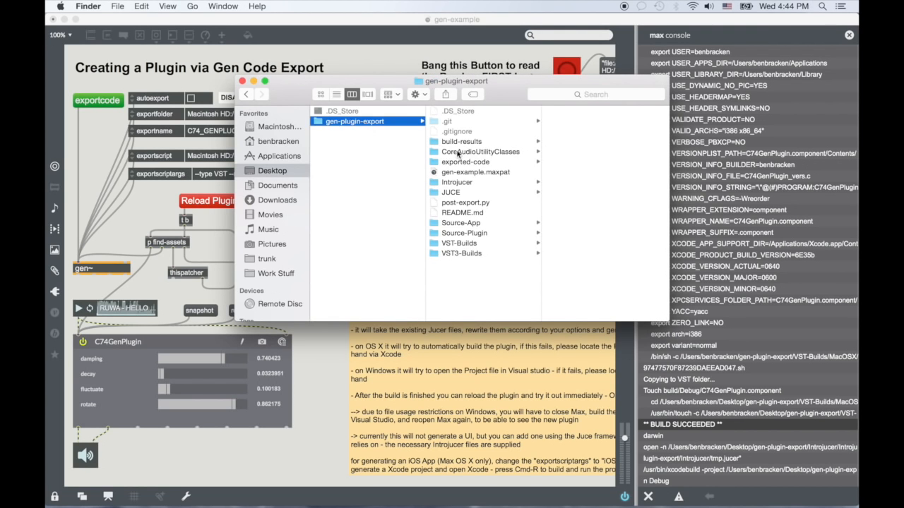
{"action": "left_click", "coordinate": [480, 141]}
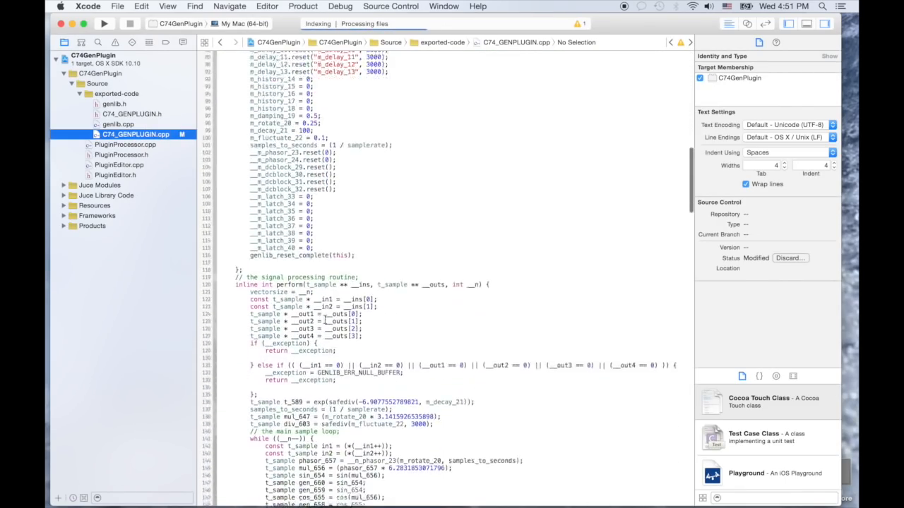
Browse C74_GENPLUGIN.cpp in Xcode, then view the Introjucer project's PluginProcessor.cpp
{"action": "scroll", "scroll_direction": "down", "scroll_amount": 3}
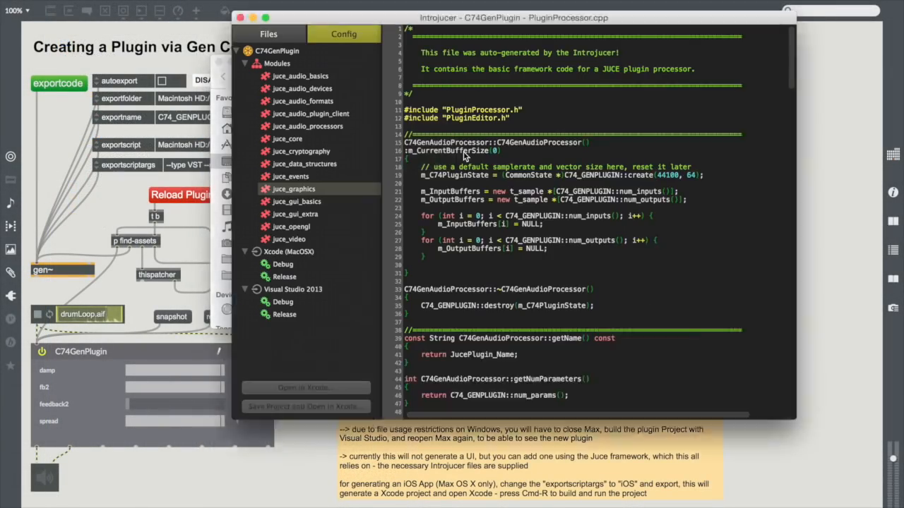
{"action": "left_click", "coordinate": [291, 57]}
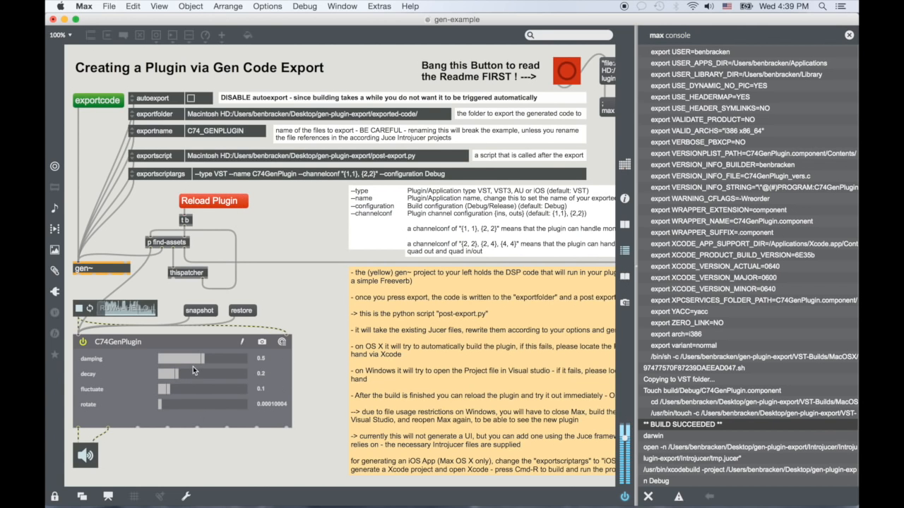
Set C74GenPlugin damping to 0.144 and decay to 0.182 in the vst~ window
{"action": "left_click_drag", "start_coordinate": [201, 358], "coordinate": [164, 359]}
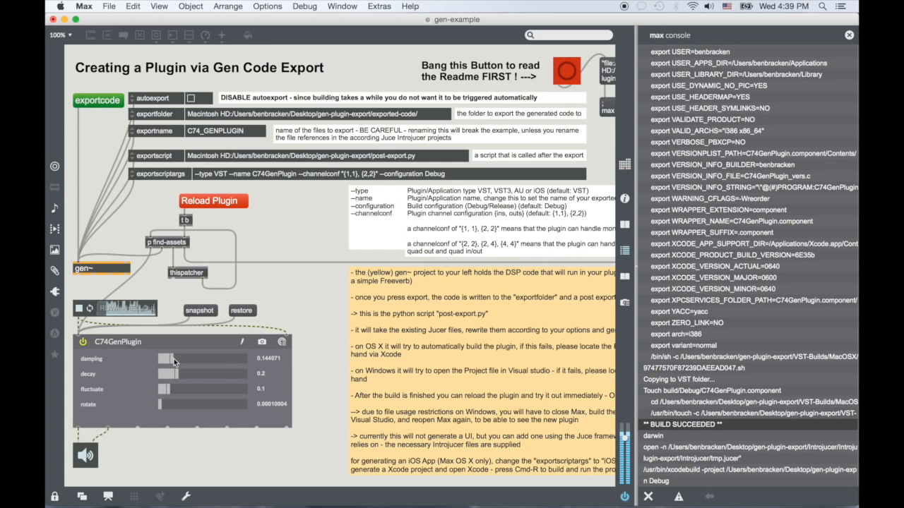
{"action": "left_click_drag", "start_coordinate": [162, 373], "coordinate": [177, 373]}
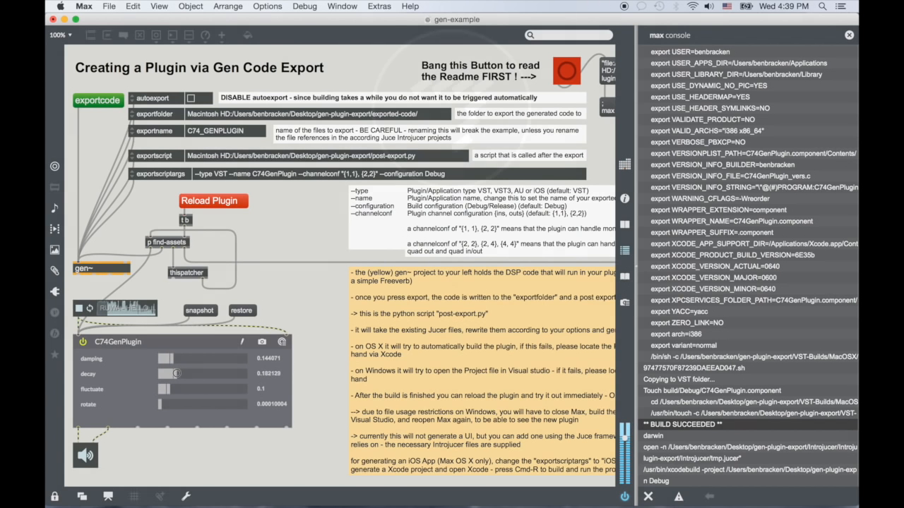